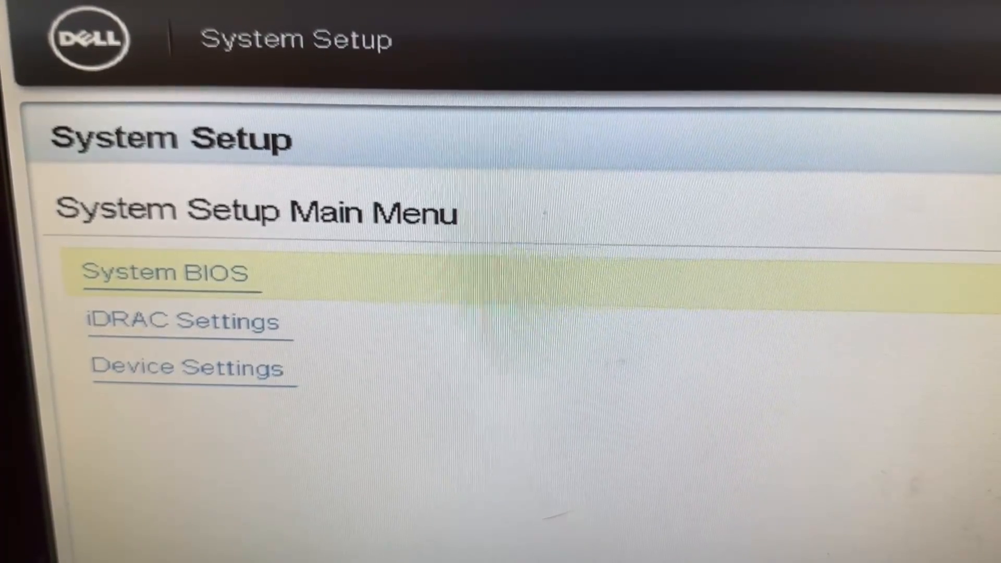
# Start a new virtual disk on the PERC H730 with RAID level RAID1
pyautogui.click(185, 321)
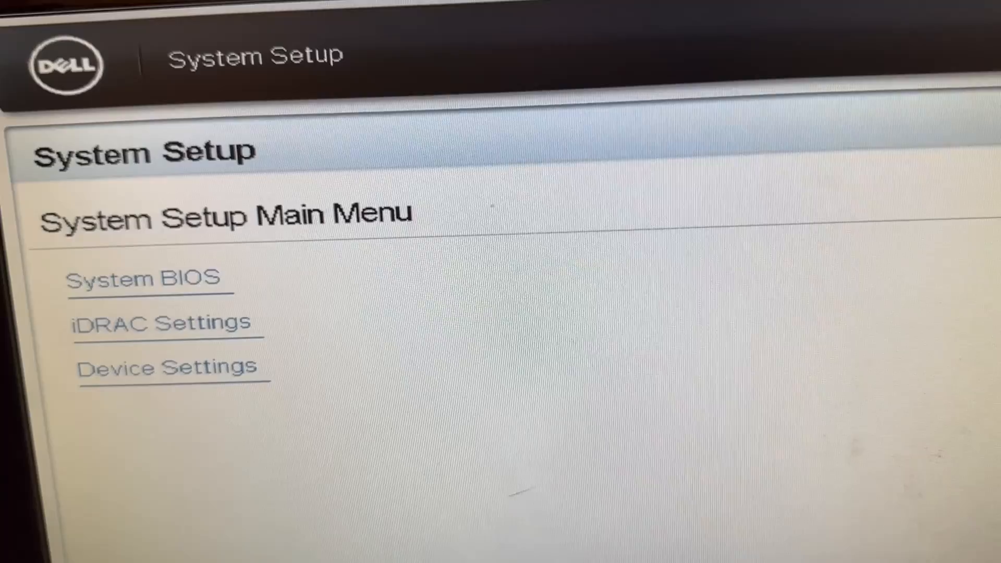
pyautogui.click(168, 367)
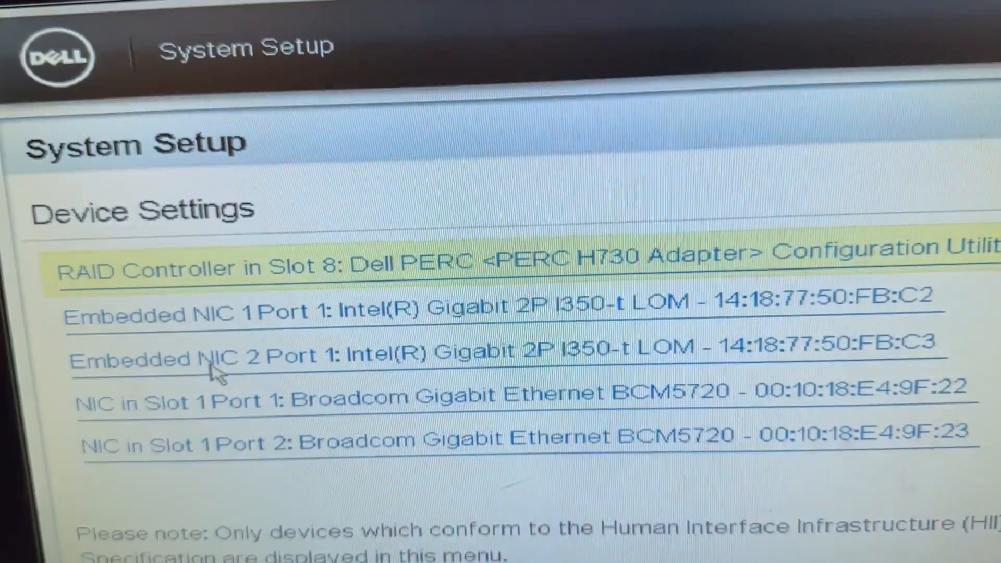
pyautogui.click(255, 265)
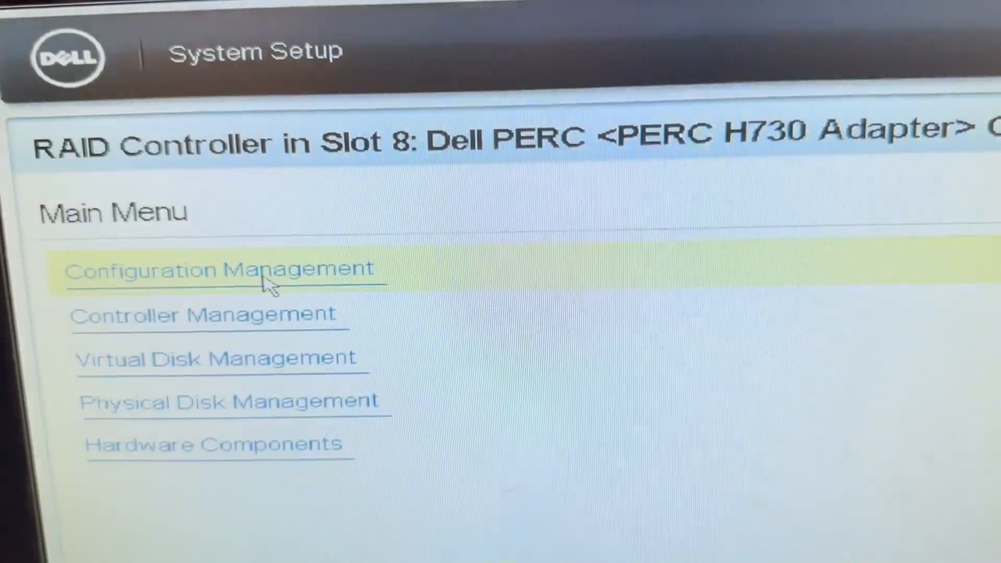
pyautogui.click(220, 270)
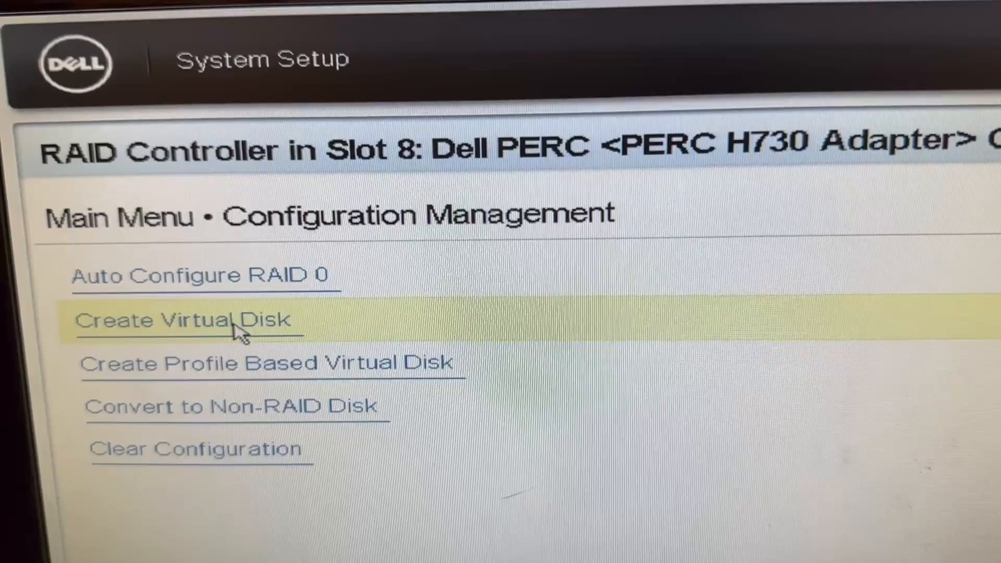
pyautogui.click(185, 319)
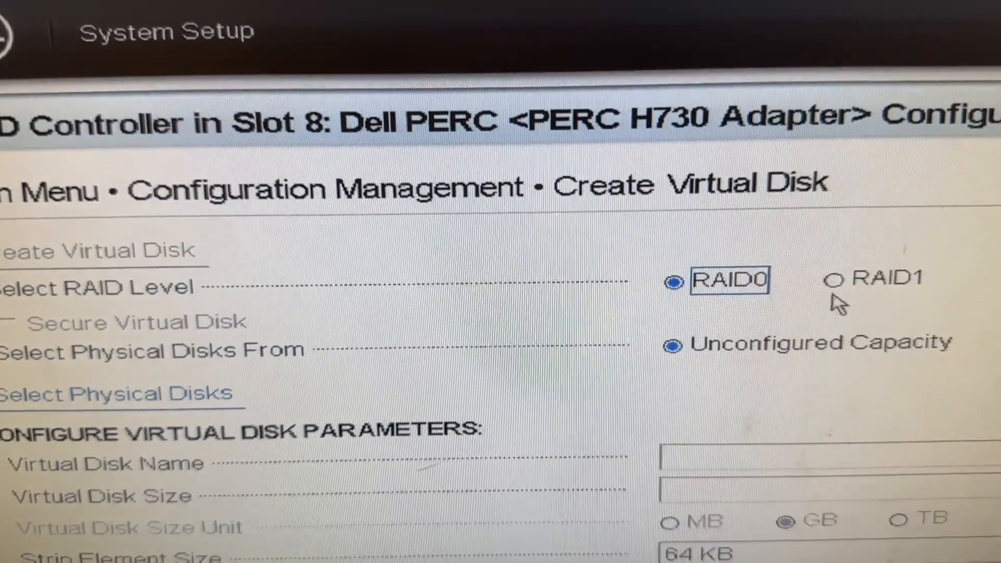
pyautogui.click(834, 279)
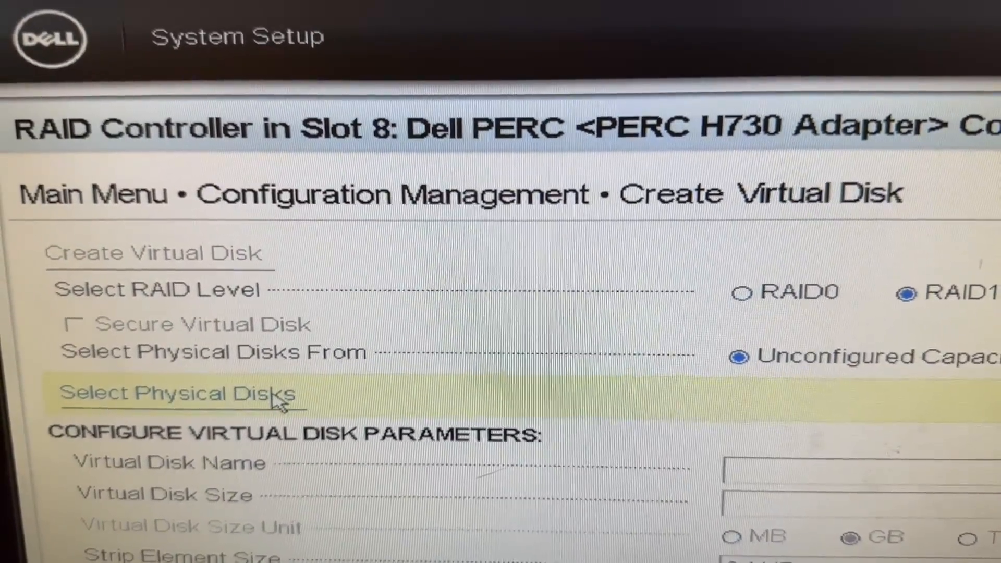
# Add both 185.750GB SSDs, create the RAID 1 disk, and exit System Setup
pyautogui.click(174, 392)
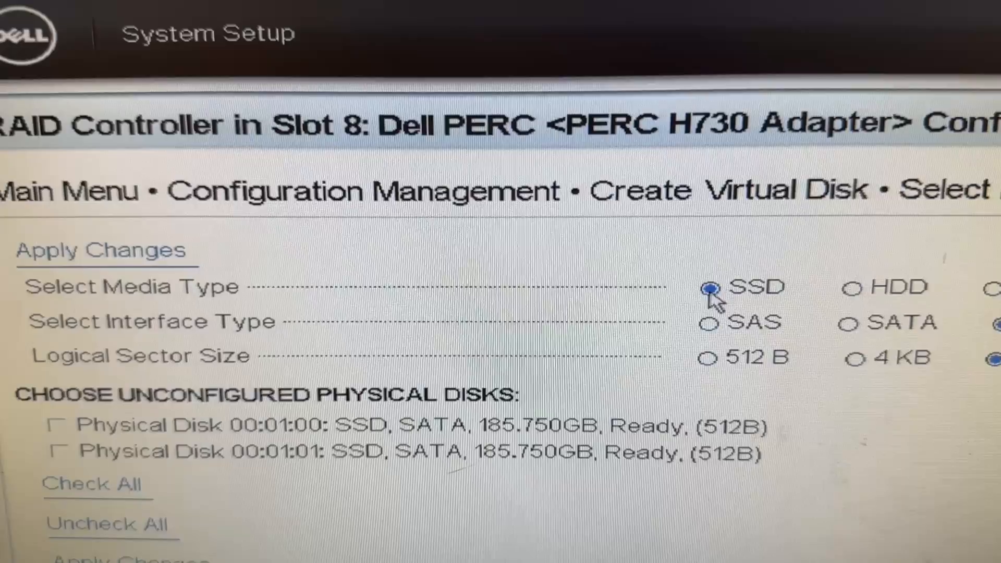
pyautogui.click(93, 485)
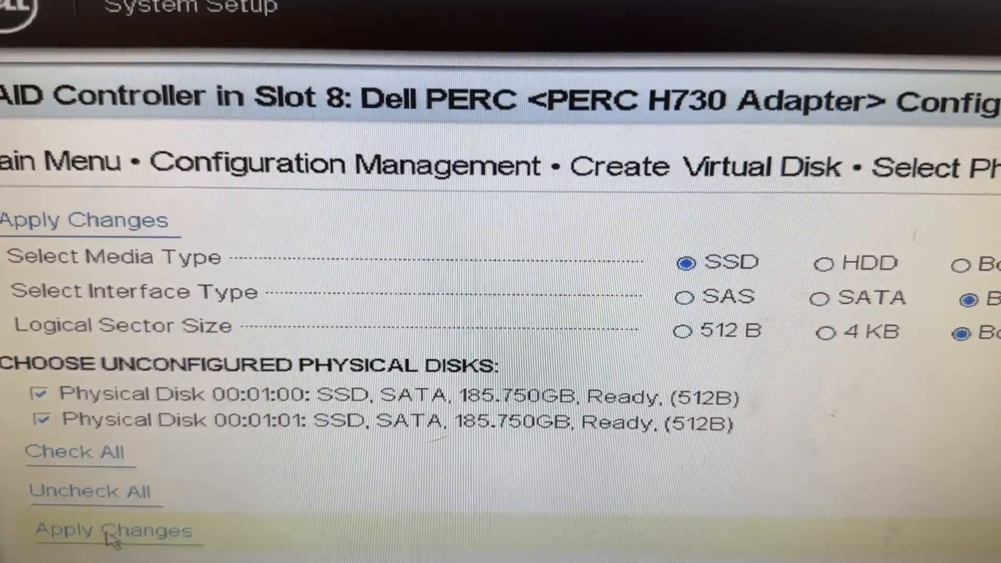
pyautogui.click(115, 530)
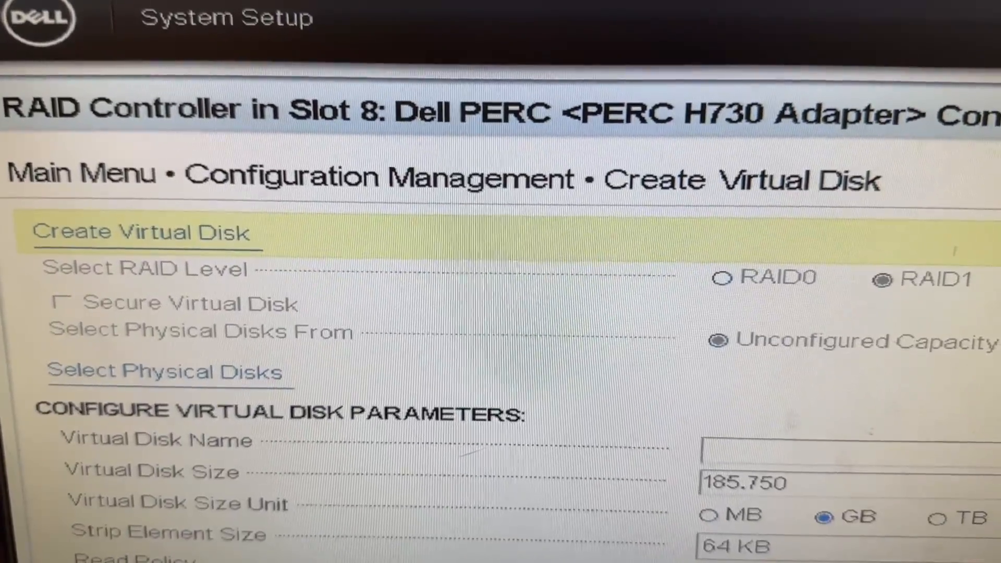
pyautogui.scroll(-3)
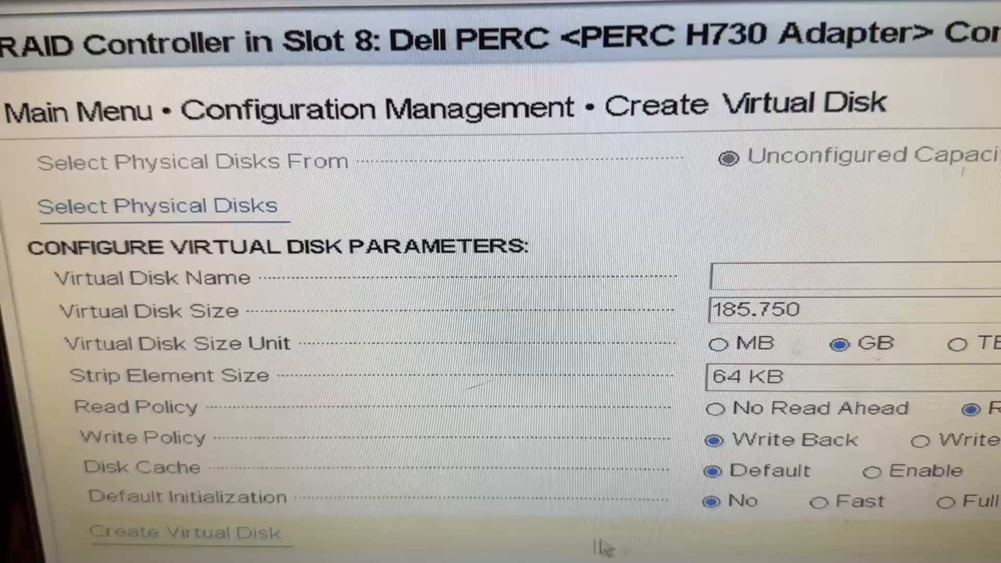
pyautogui.click(187, 532)
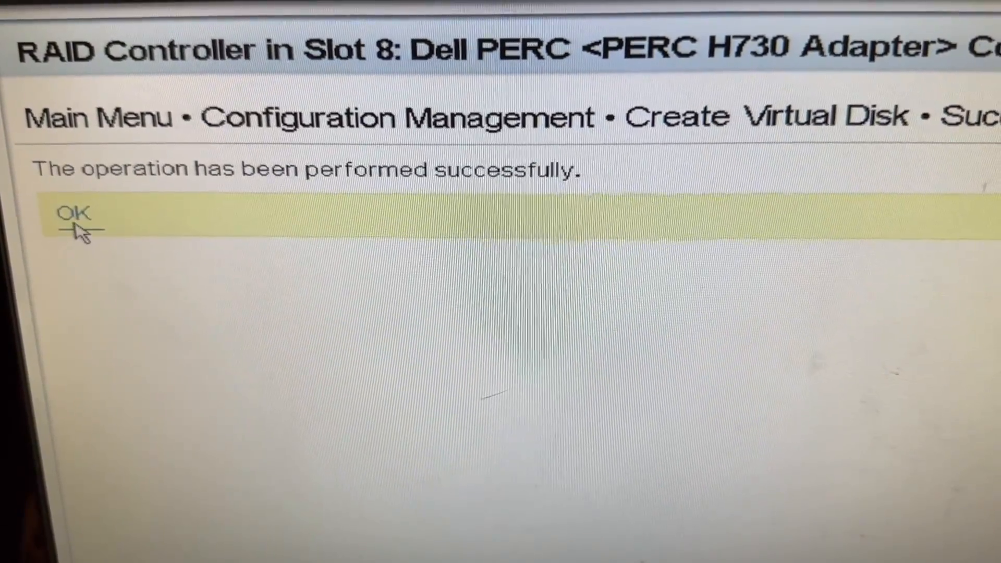
pyautogui.click(73, 214)
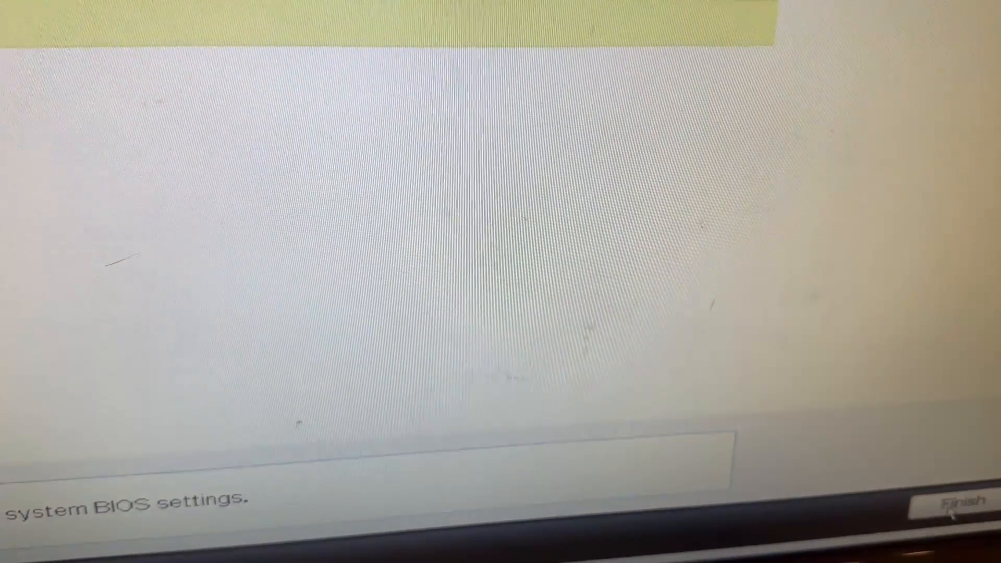
pyautogui.click(965, 500)
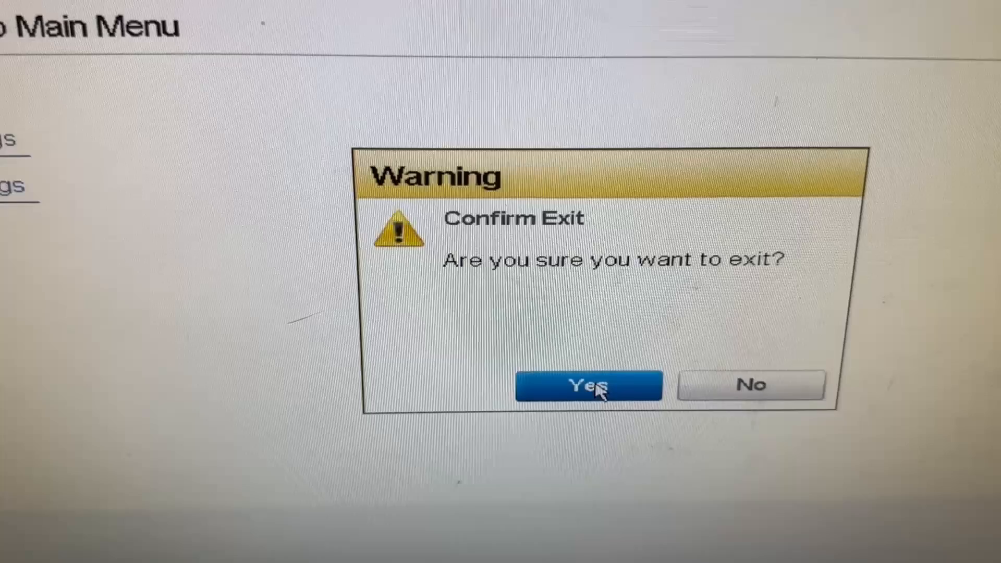
pyautogui.click(587, 385)
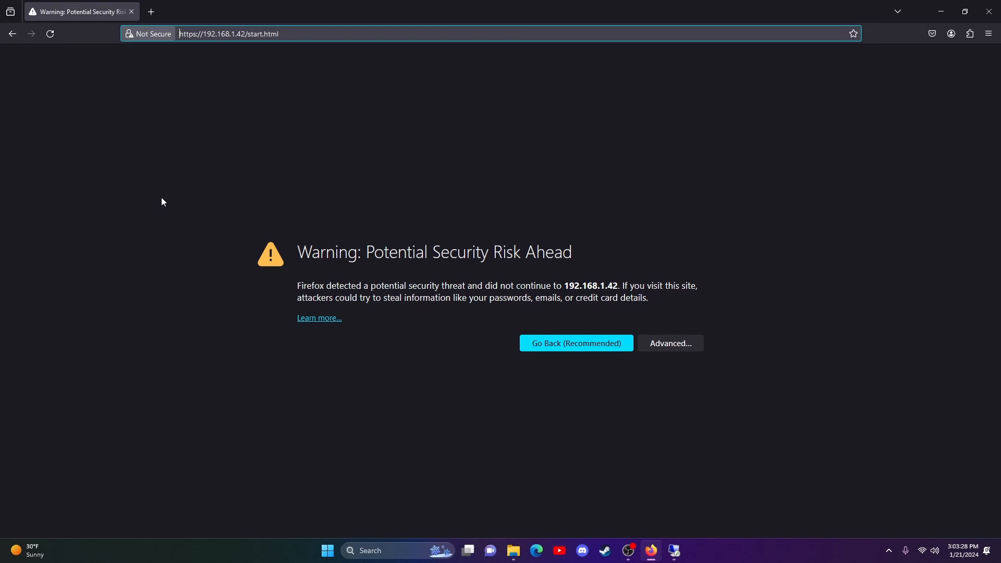
# Bypass the iDRAC certificate warning and log in as root with the password
pyautogui.click(669, 343)
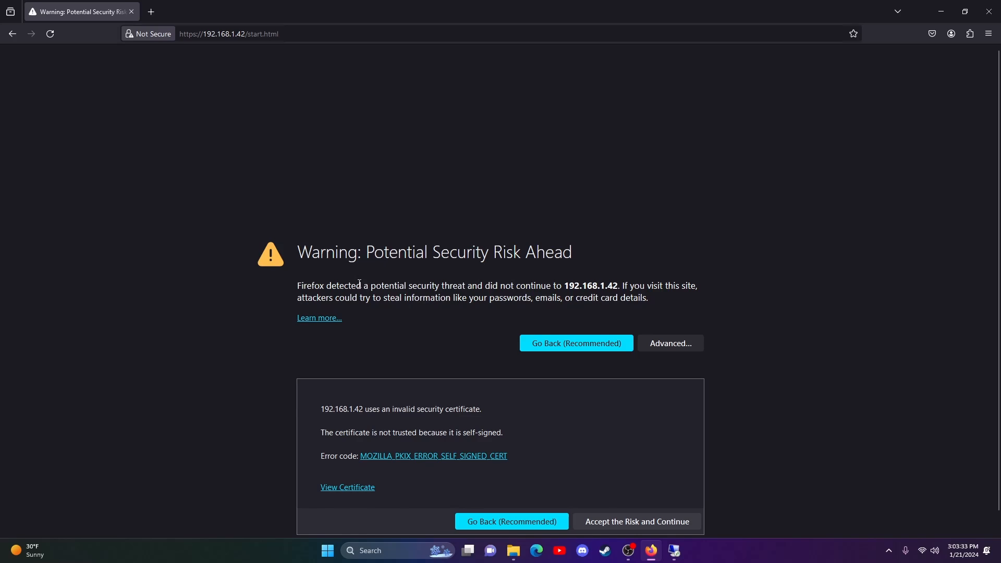
pyautogui.click(635, 521)
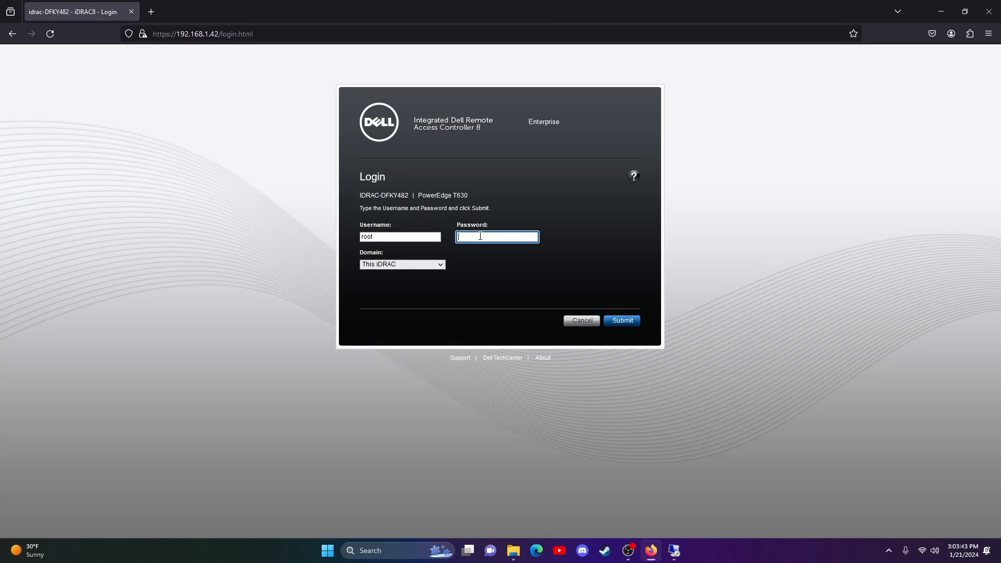
pyautogui.write('password')
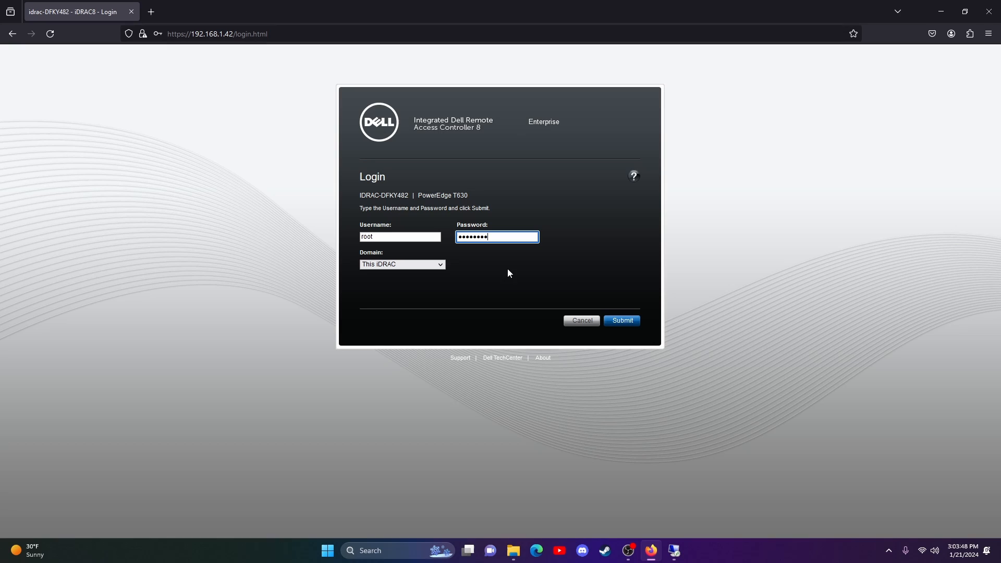
pyautogui.click(621, 320)
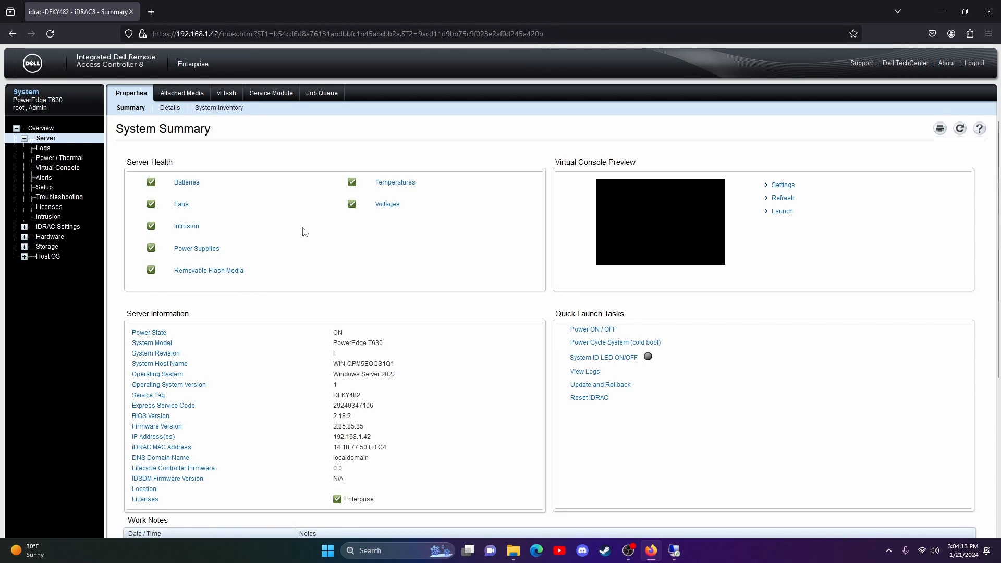
pyautogui.moveTo(59, 158)
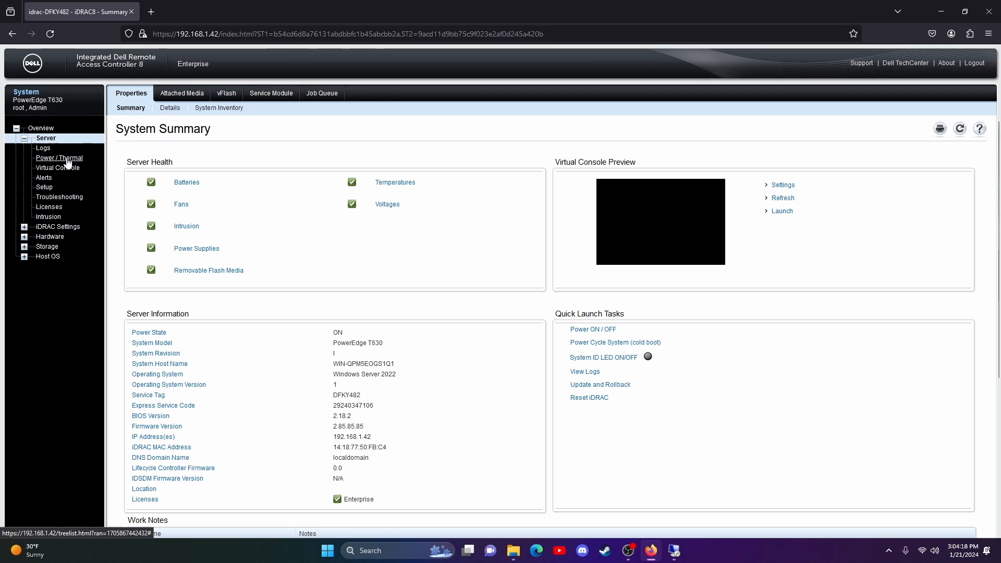
pyautogui.moveTo(59, 157)
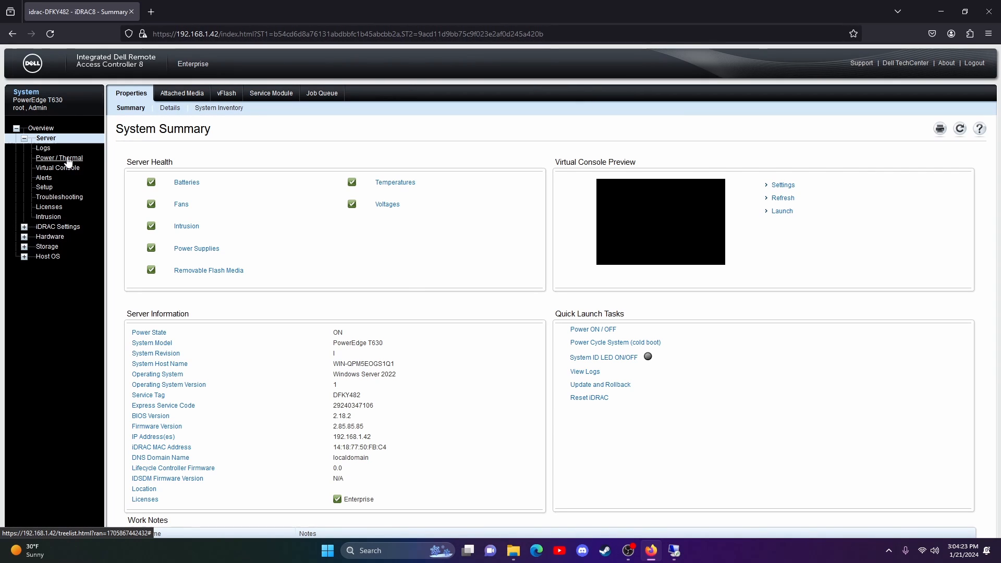
# Check the Power / Thermal page (221 W present), then return to System Summary
pyautogui.click(59, 158)
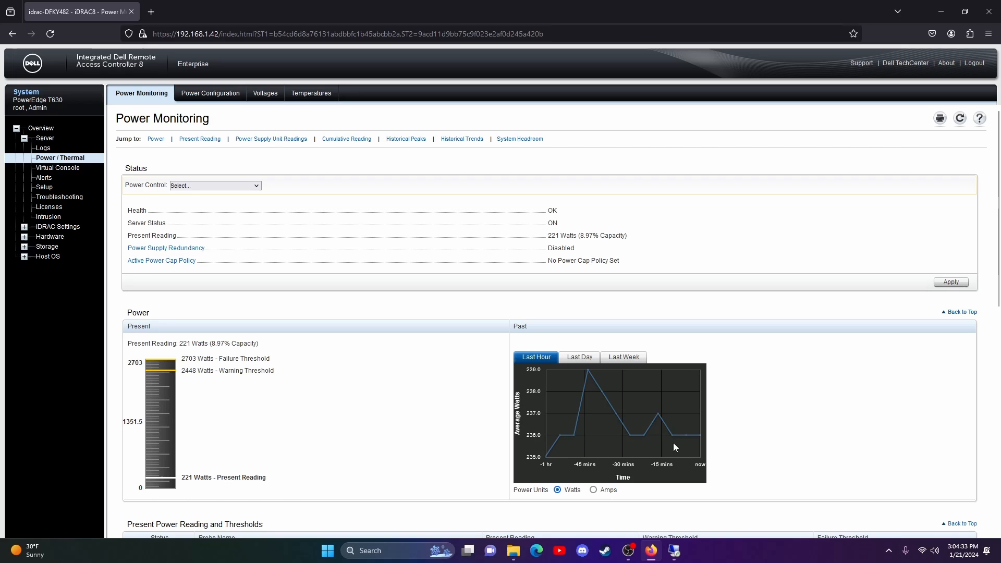
pyautogui.click(45, 138)
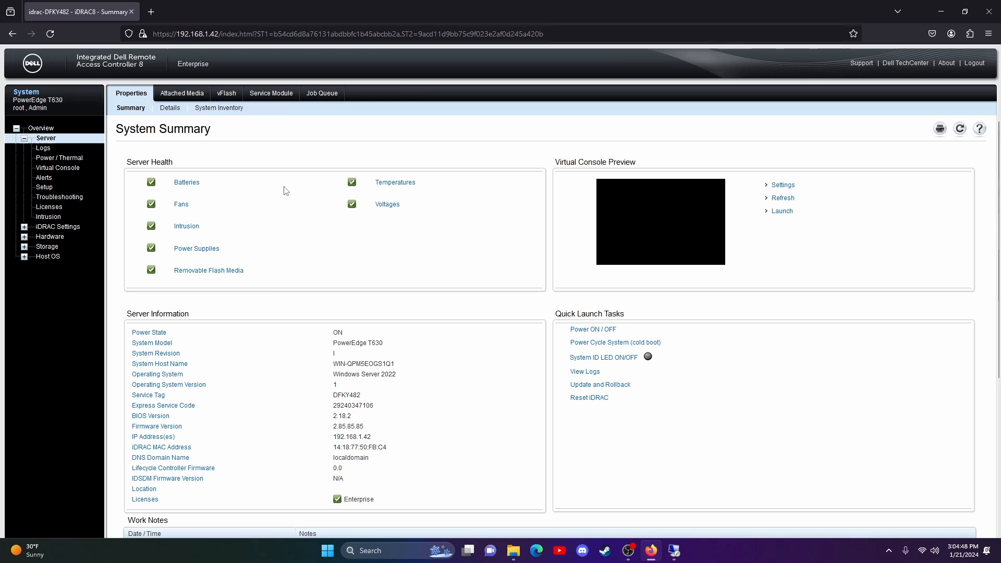
pyautogui.moveTo(267, 289)
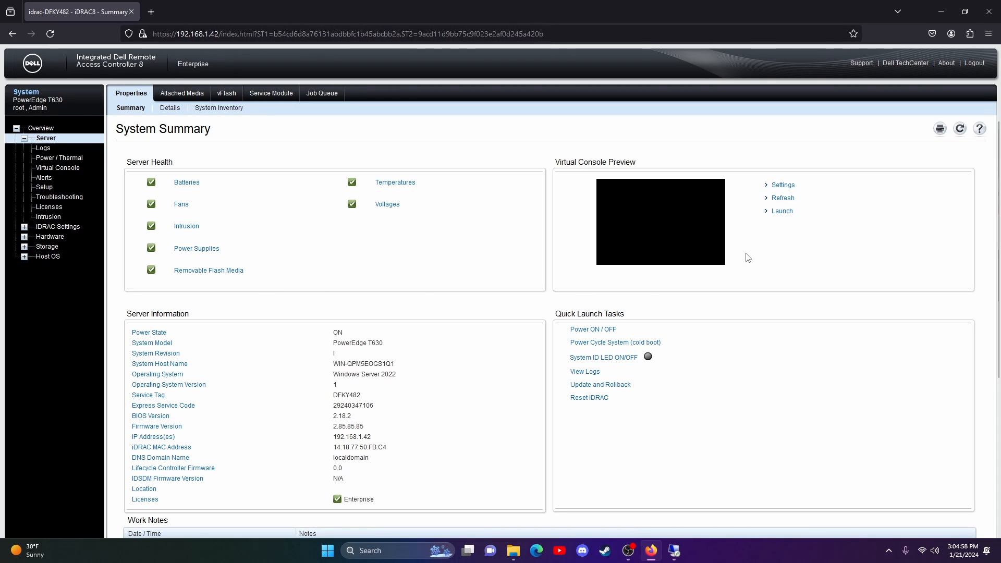
pyautogui.moveTo(738, 269)
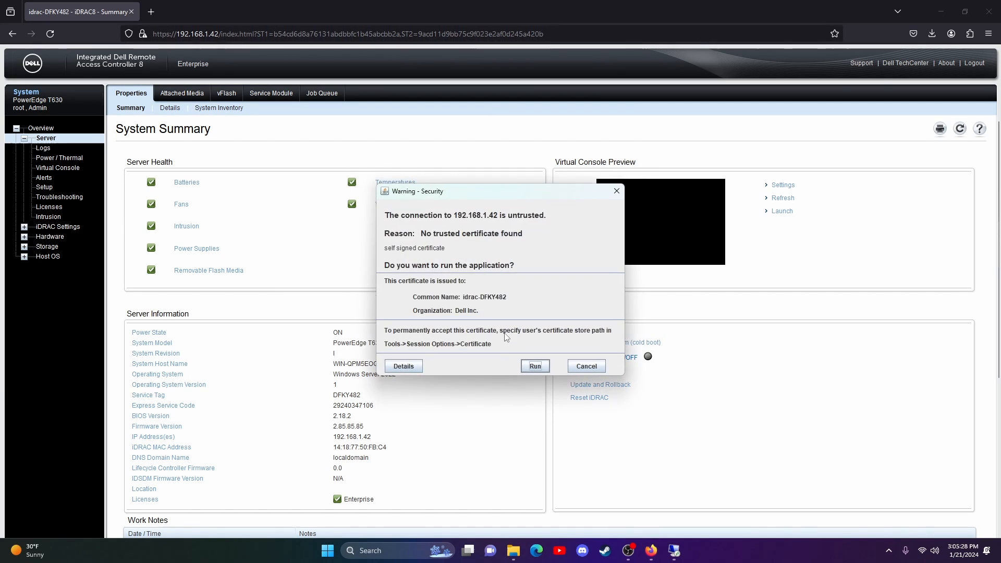
# Run the virtual console despite the untrusted certificate and begin unlocking the server
pyautogui.click(534, 366)
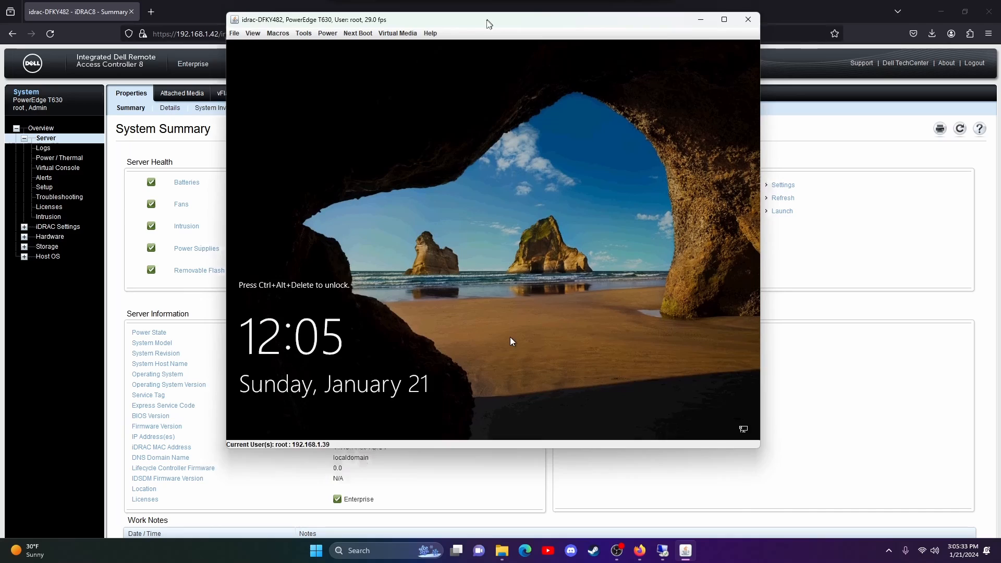
pyautogui.click(380, 64)
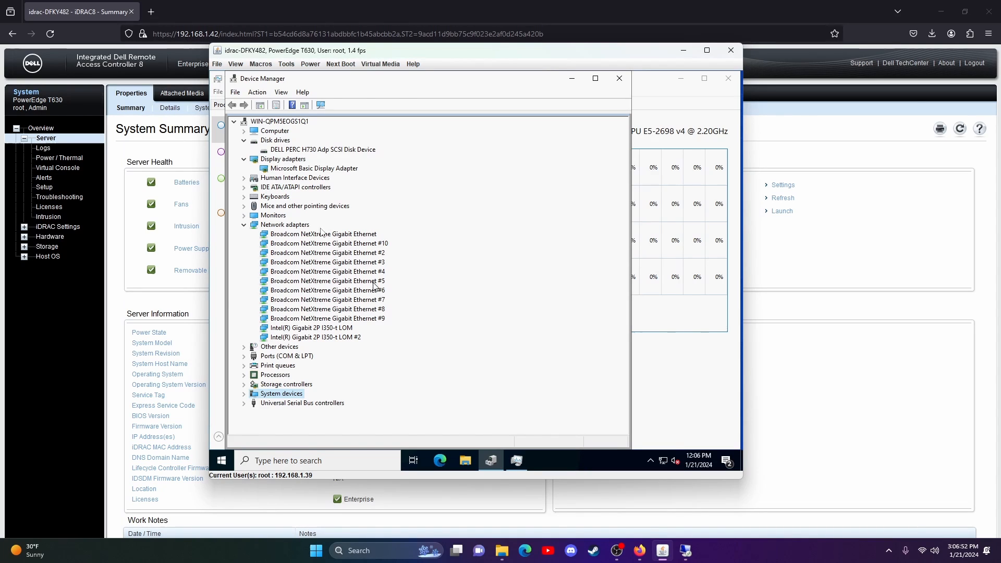
# Close Device Manager, view Disk 0 (186 GB) performance, then close Task Manager
pyautogui.click(234, 122)
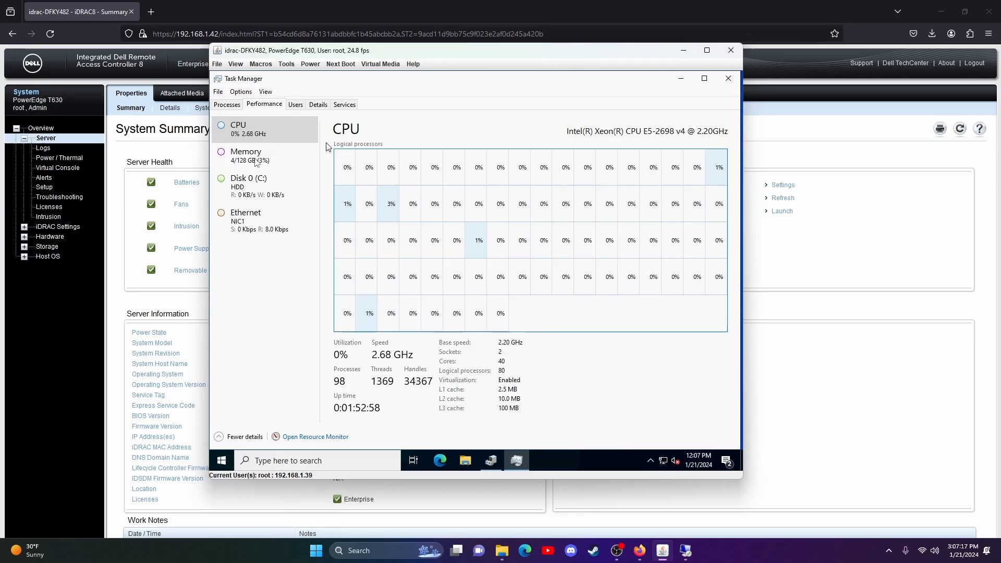
pyautogui.click(249, 185)
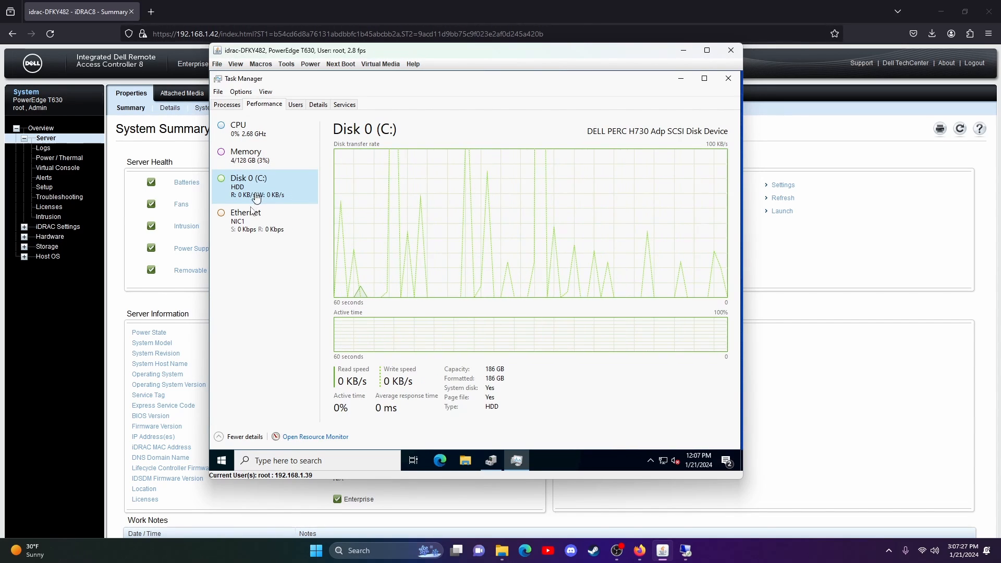
pyautogui.moveTo(573, 151)
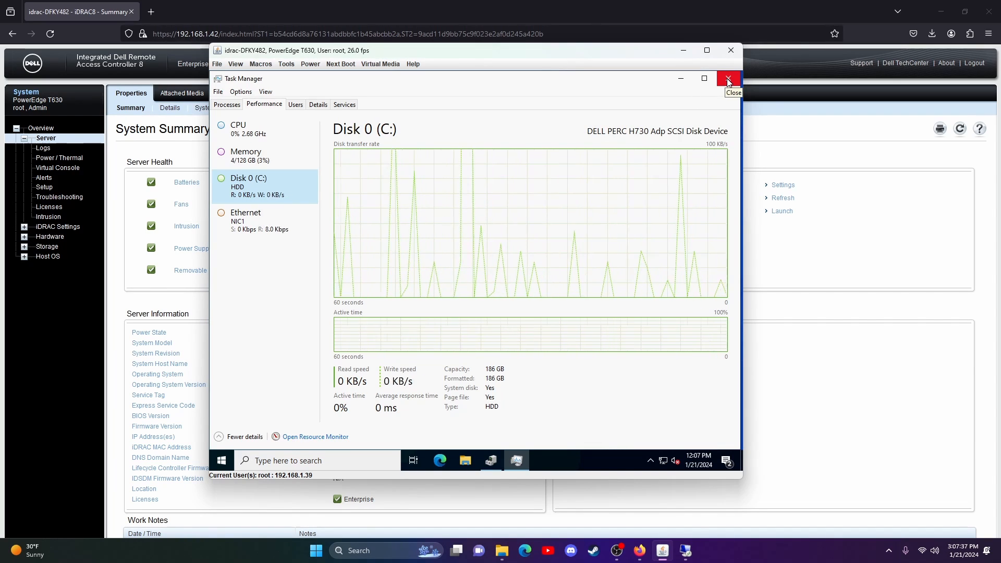
pyautogui.click(728, 78)
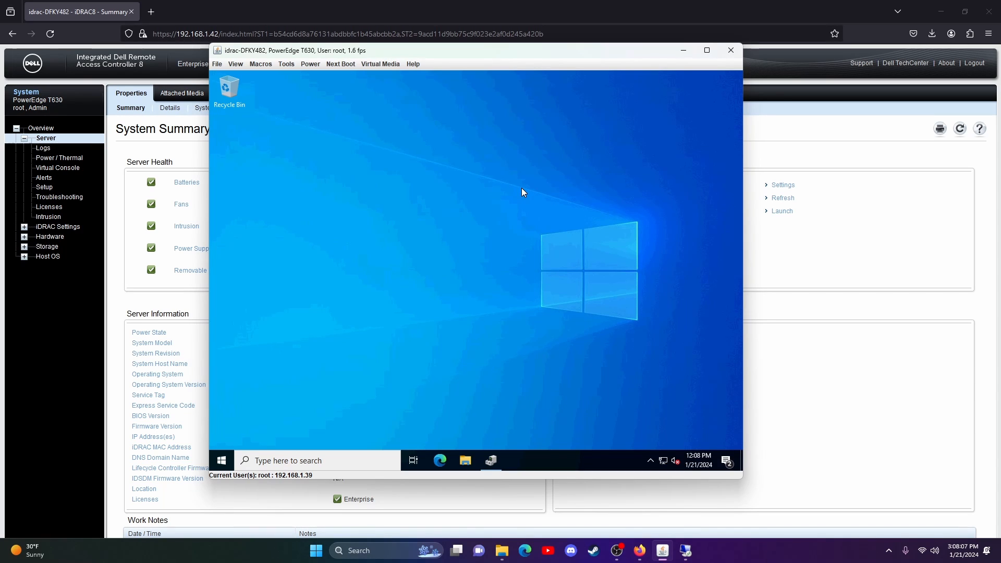
pyautogui.moveTo(546, 214)
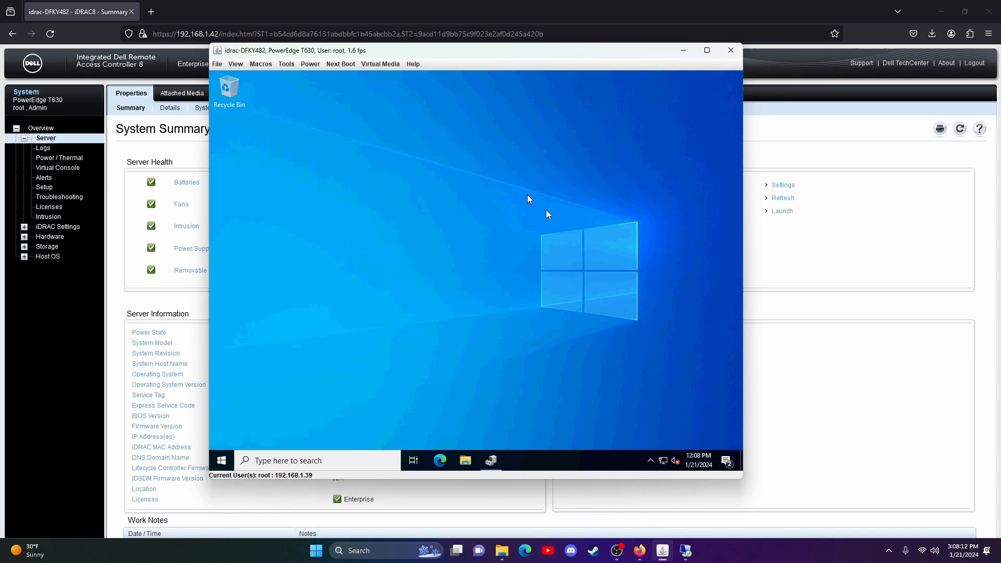
pyautogui.click(616, 551)
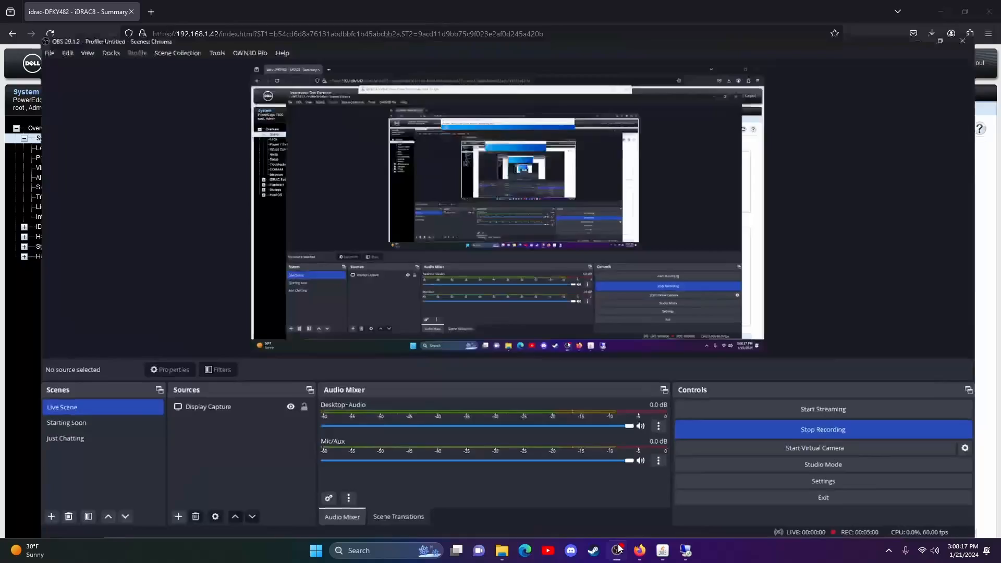